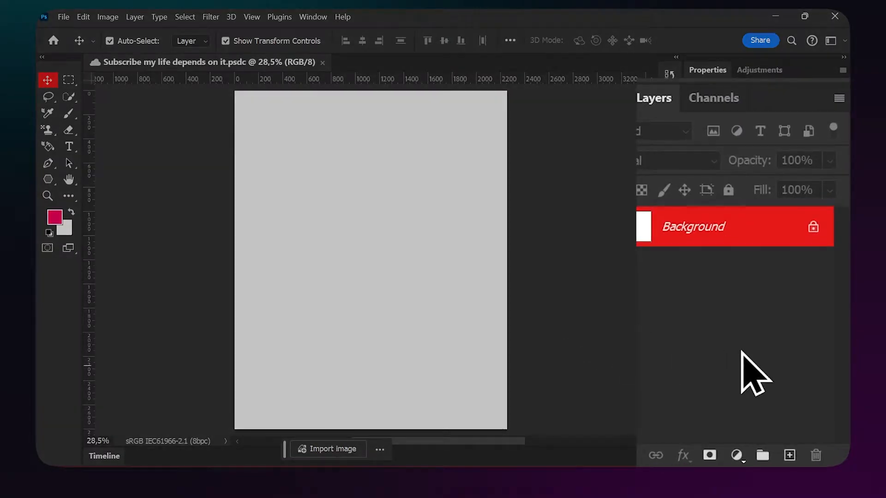
# Add a light grey #d5d5d5 Solid Color fill behind the portrait and duplicate the portrait layer.
pyautogui.click(736, 456)
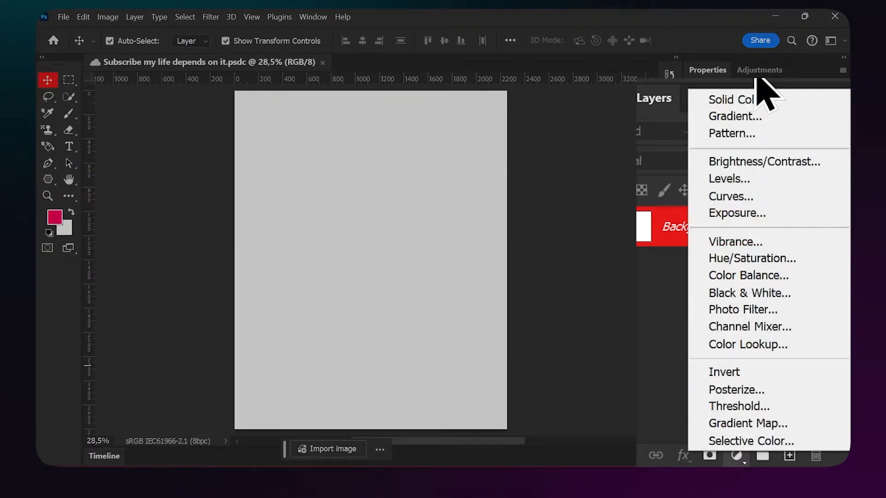
pyautogui.click(730, 100)
pyautogui.write('d5d5d5')
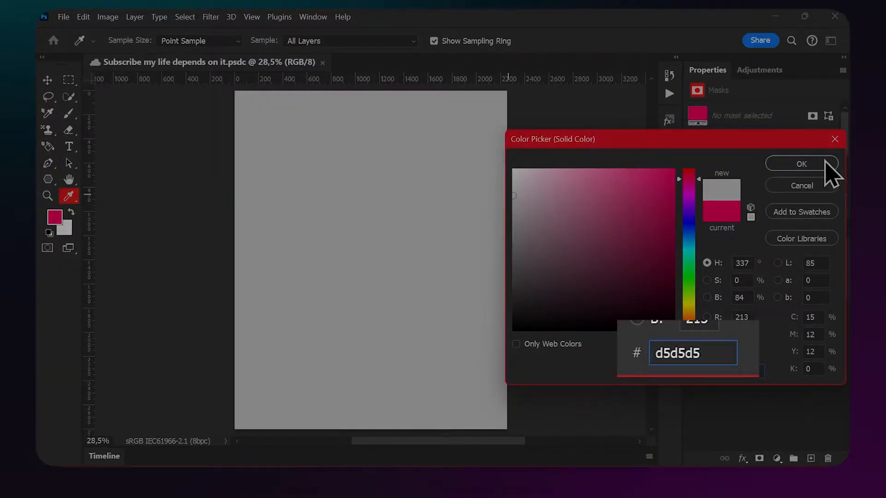
pyautogui.click(801, 164)
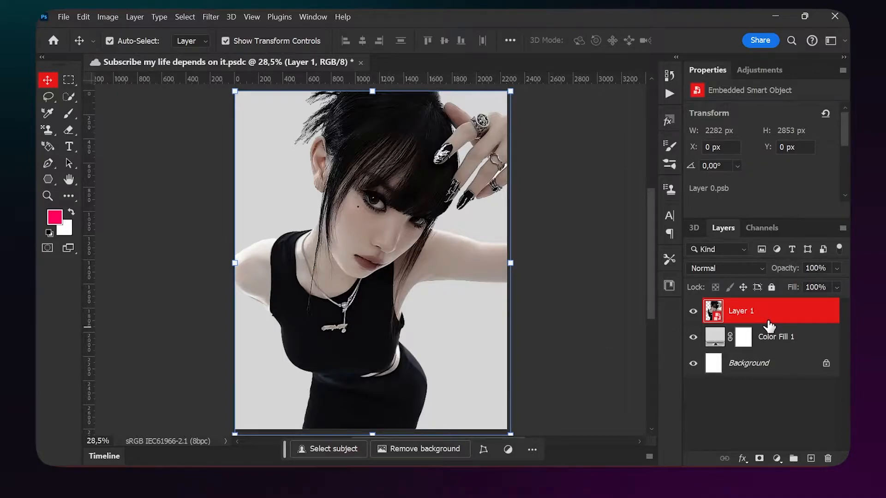
pyautogui.press('ctrl+j')
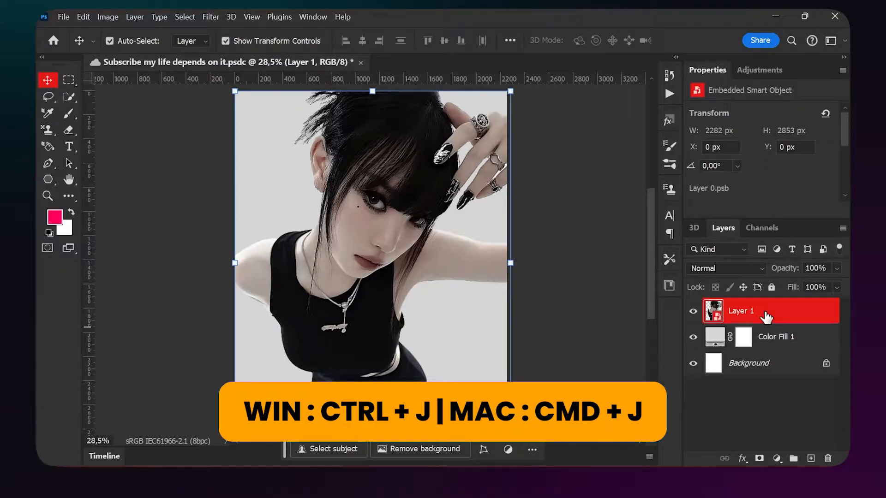
pyautogui.press('ctrl+j')
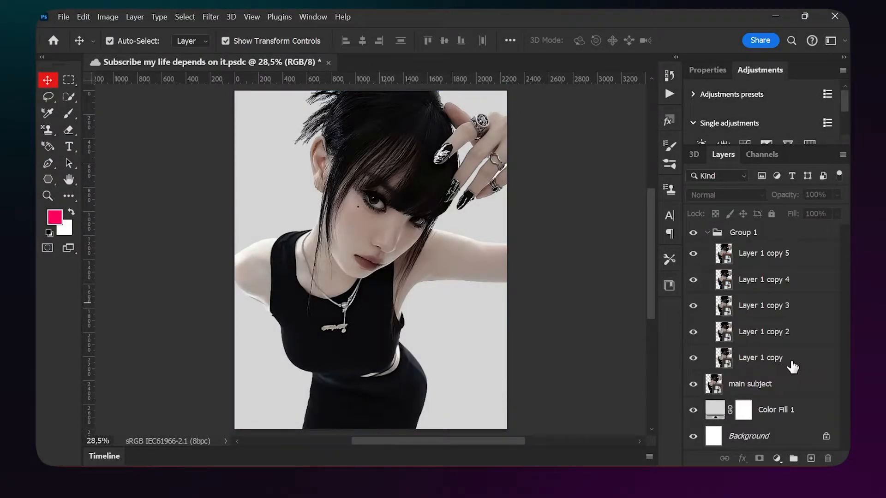
pyautogui.moveTo(768, 359)
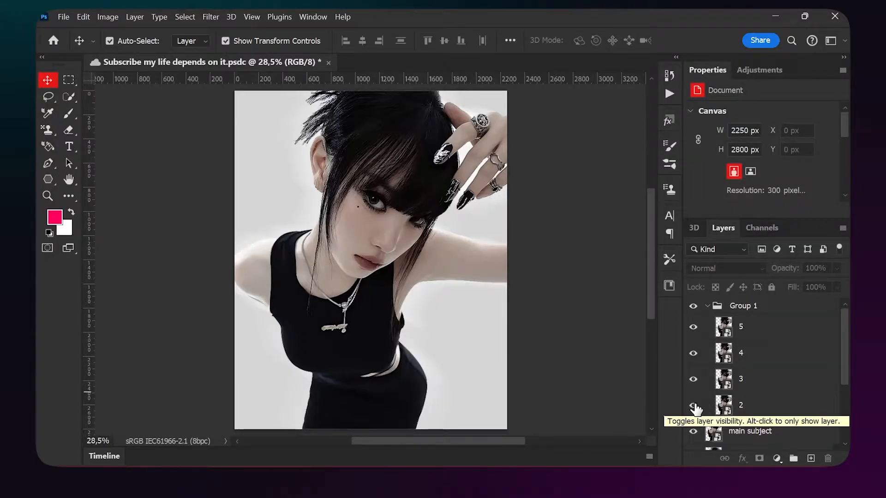
# Give copy 1, below main subject, a Motion Blur at angle -18, distance 265, blended as Linear Dodge.
pyautogui.click(692, 405)
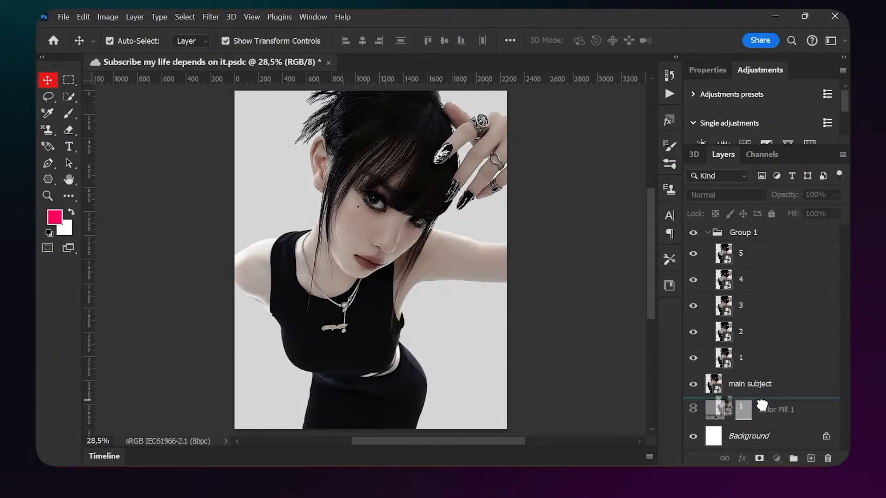
pyautogui.click(210, 16)
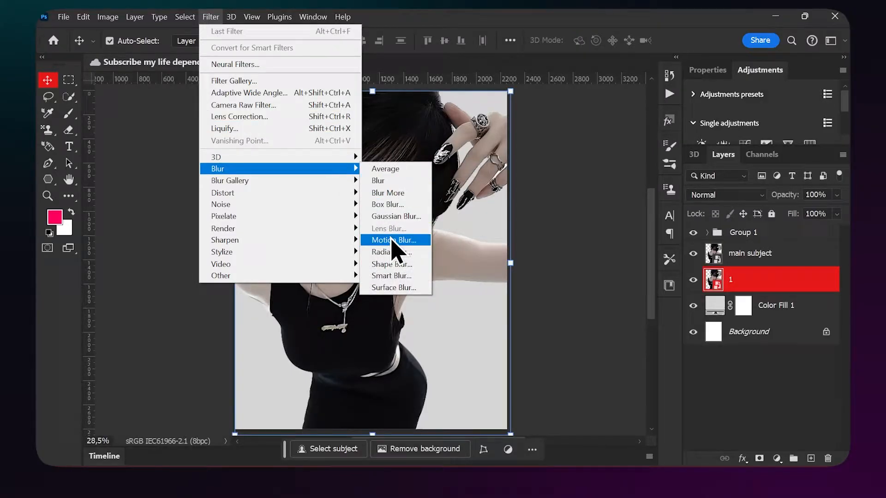
pyautogui.click(395, 240)
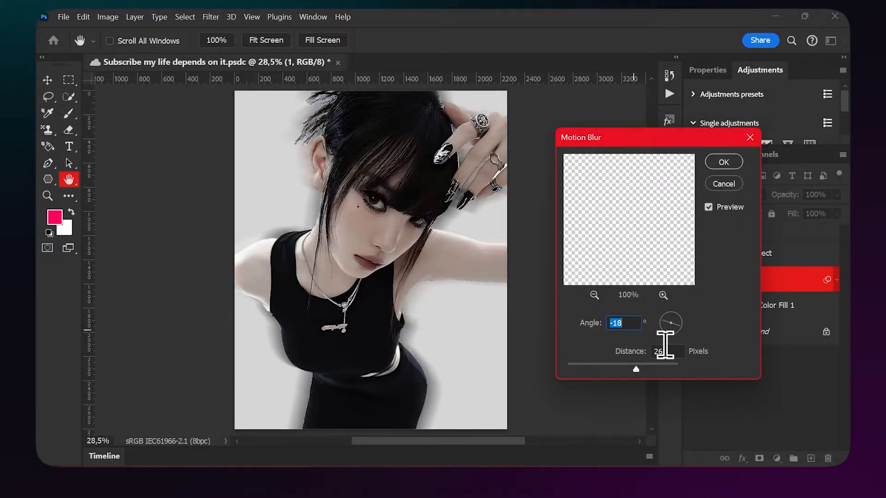
pyautogui.write('265')
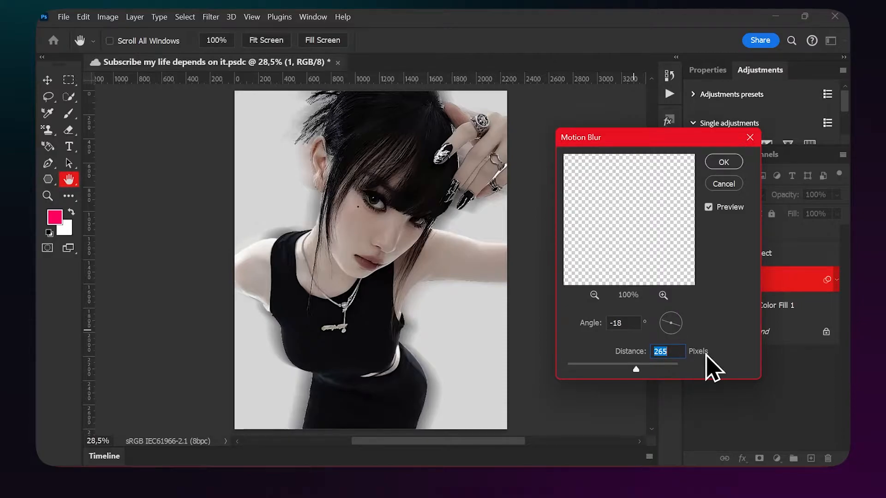
pyautogui.click(724, 162)
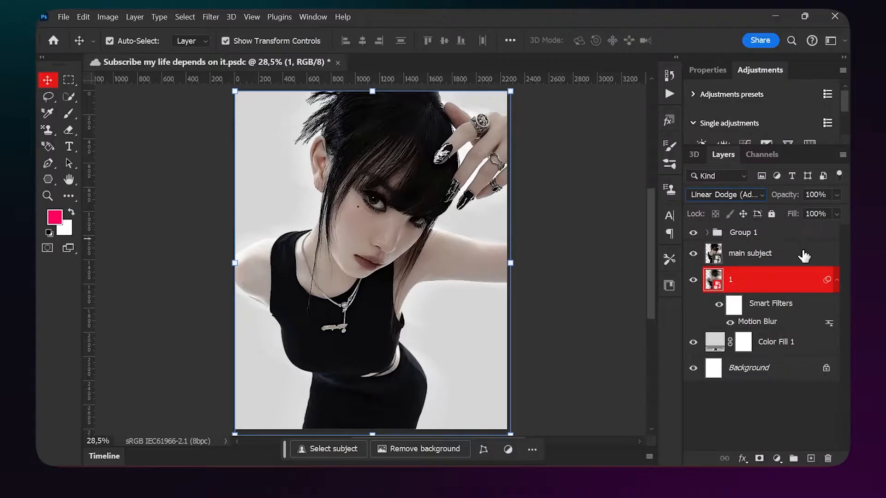
pyautogui.click(750, 253)
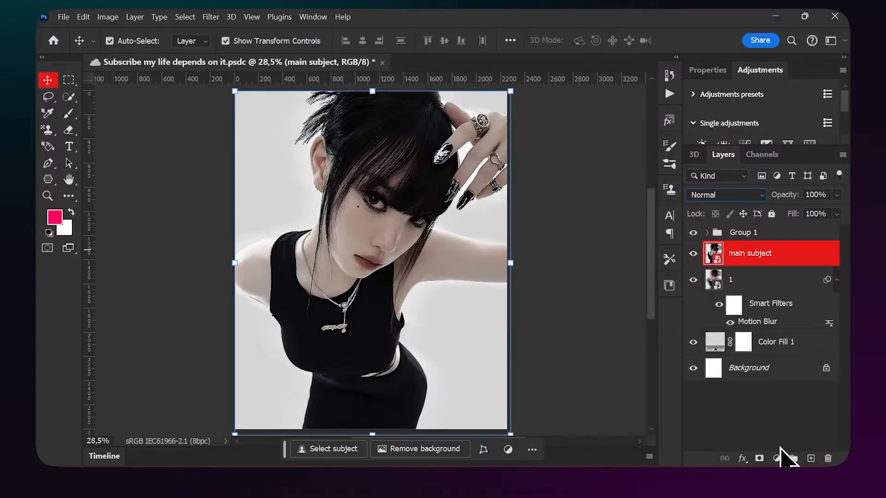
# Add a Gradient Map with stops black, pink #ff0060 at 40%, and white.
pyautogui.click(738, 458)
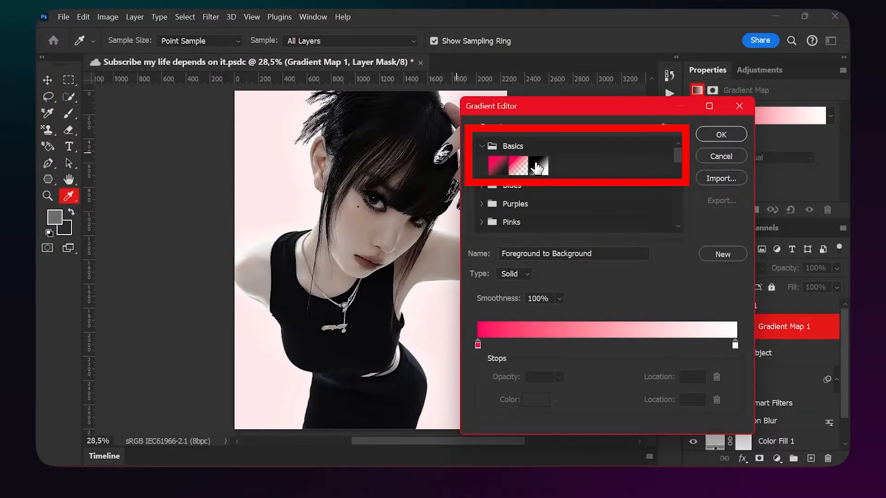
pyautogui.click(537, 165)
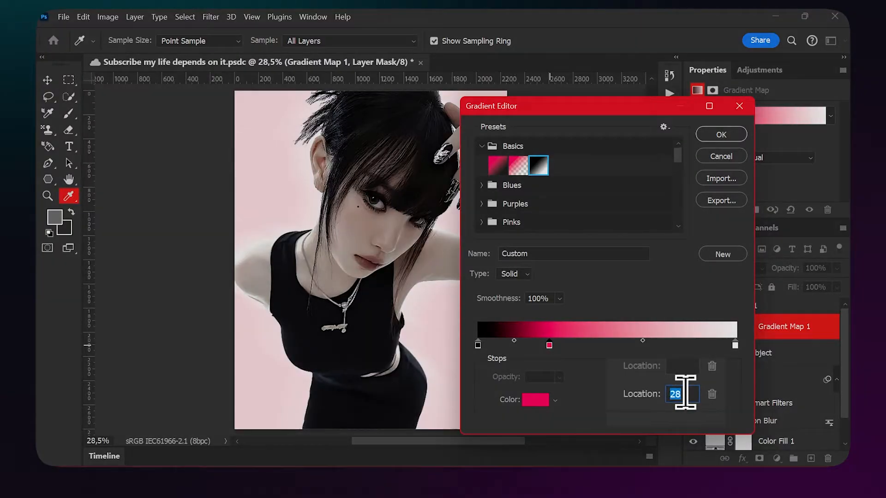
pyautogui.write('40')
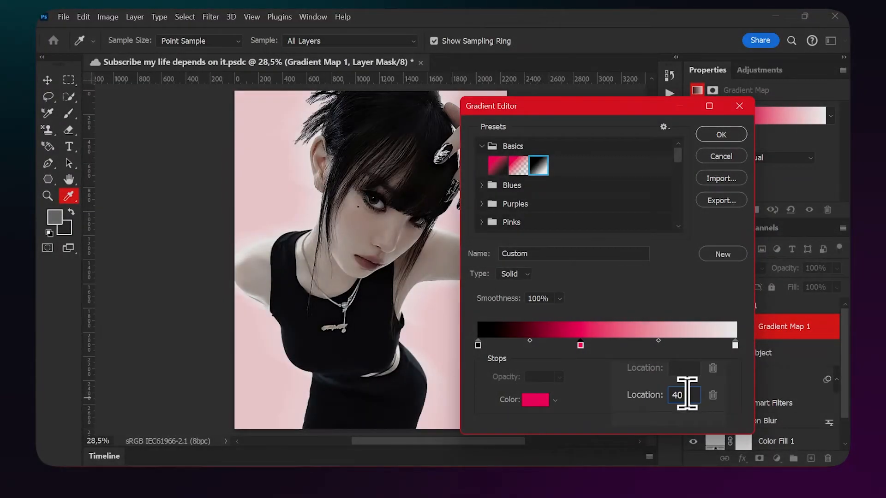
pyautogui.click(534, 400)
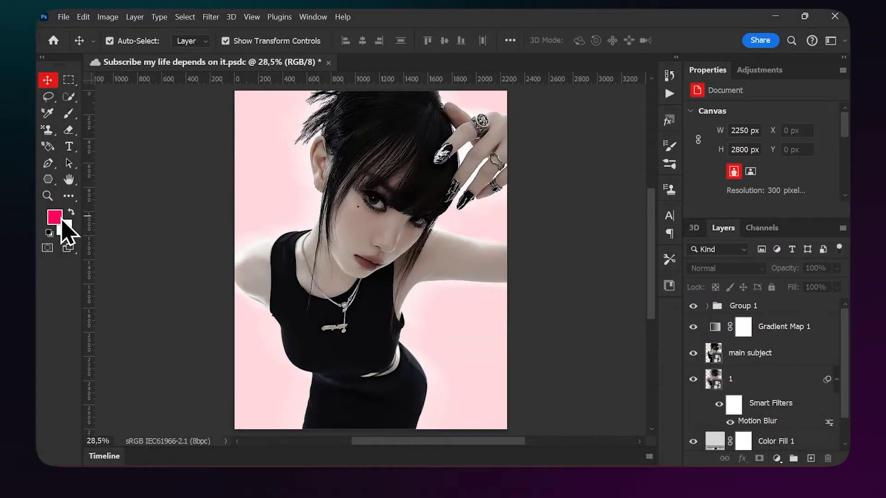
# Check the pink foreground colour, clip the gradient map to main subject and show copy 2.
pyautogui.click(54, 217)
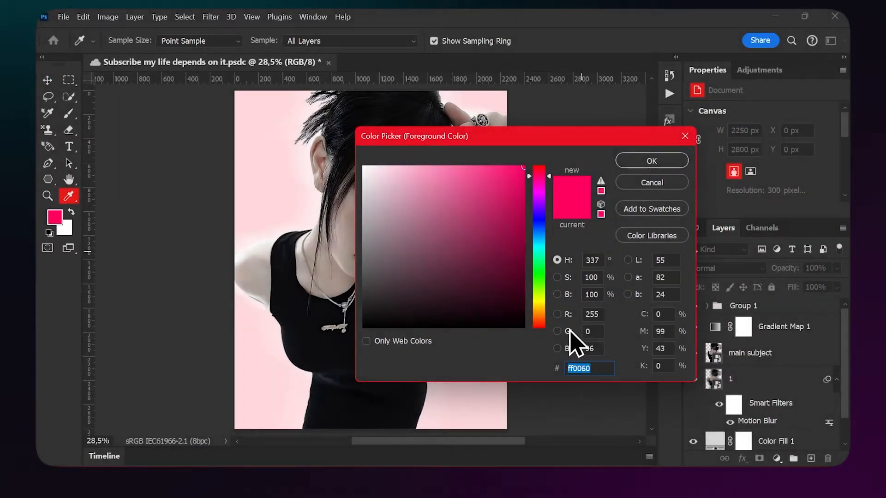
pyautogui.click(650, 161)
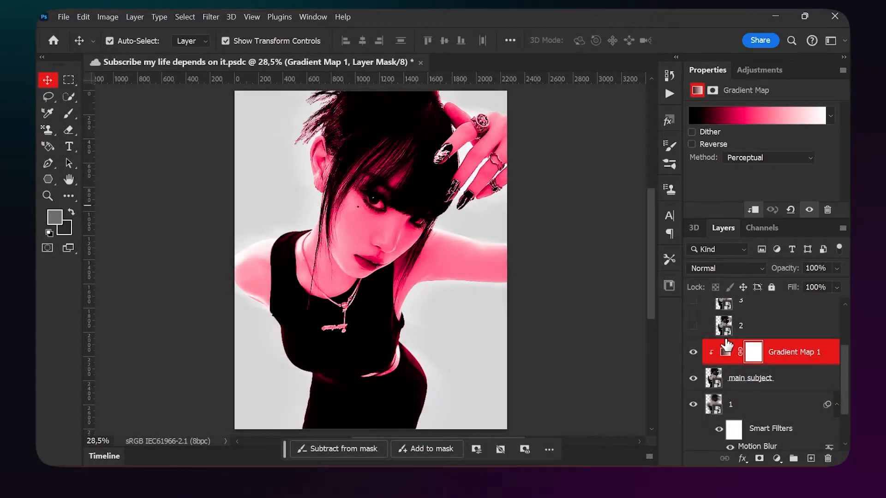
pyautogui.press('alt')
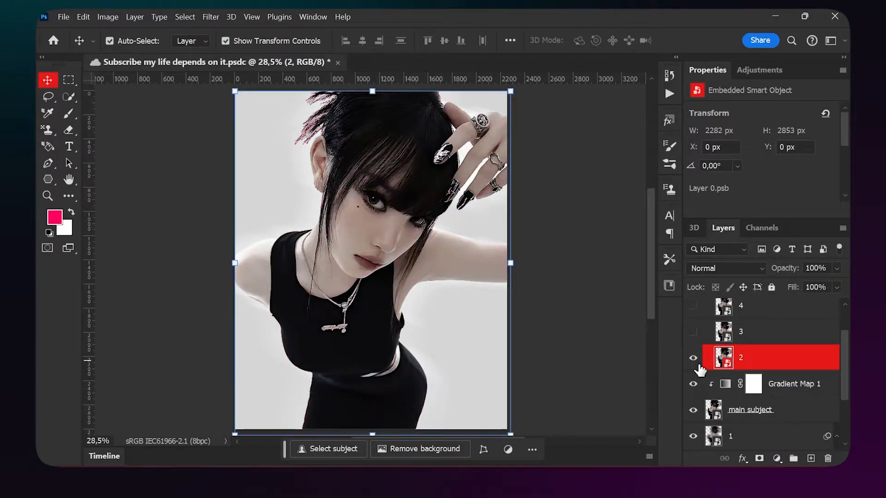
# Apply a Soft Light colour halftone to copy 2 and make layer 3 visible.
pyautogui.click(211, 17)
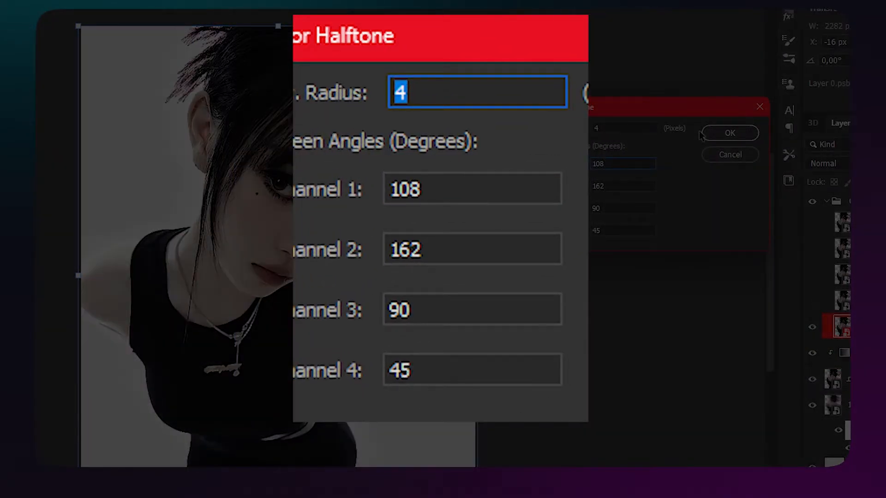
pyautogui.click(729, 133)
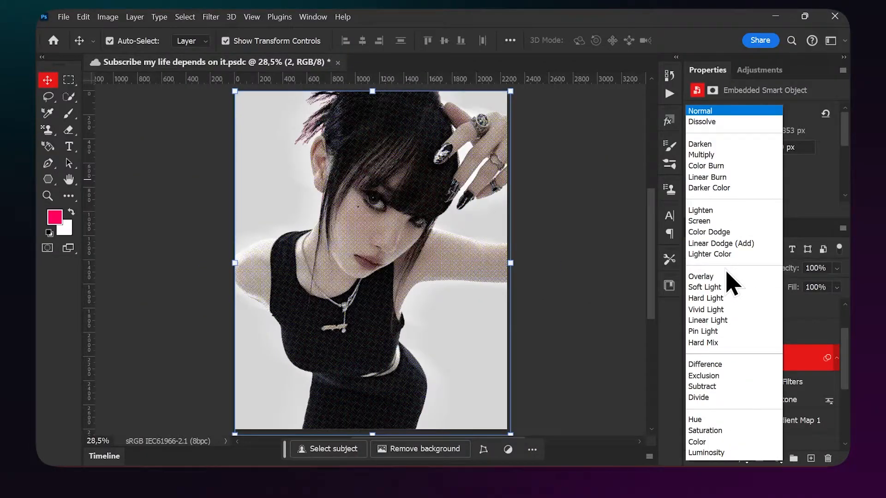
pyautogui.click(705, 287)
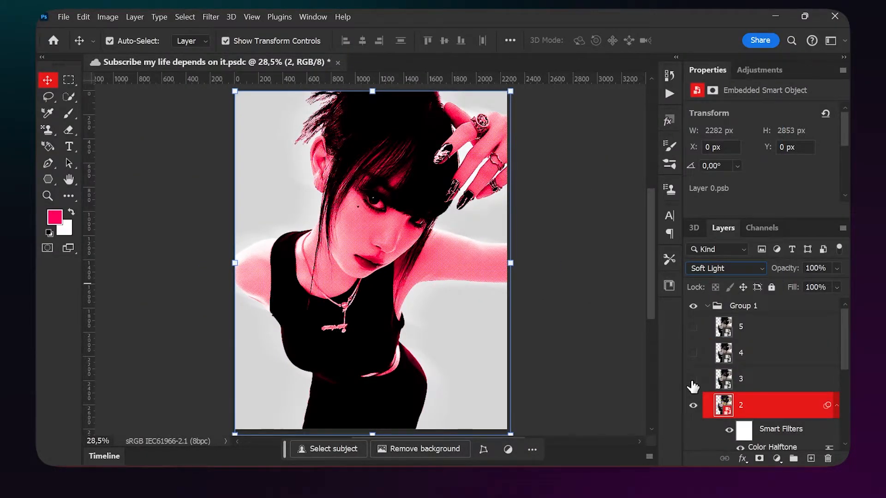
# Give layer 3 a Gaussian Blur with a Linear Dodge (Add) blend mode.
pyautogui.click(741, 378)
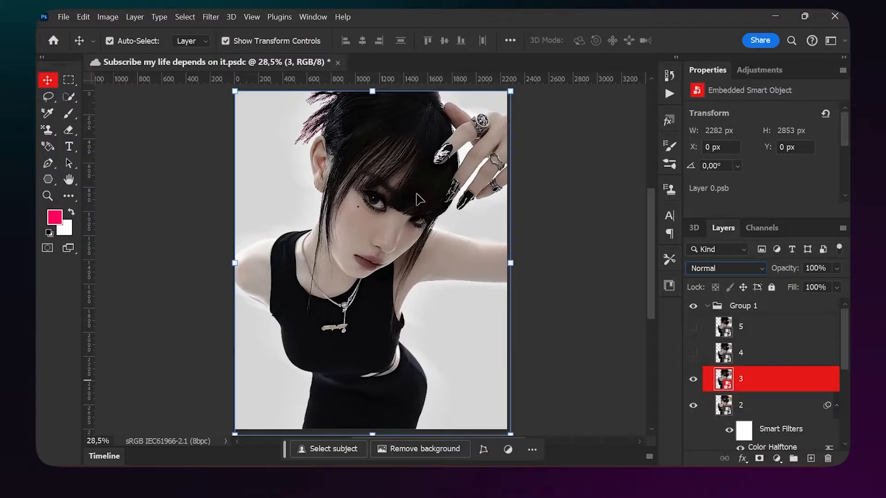
pyautogui.click(211, 17)
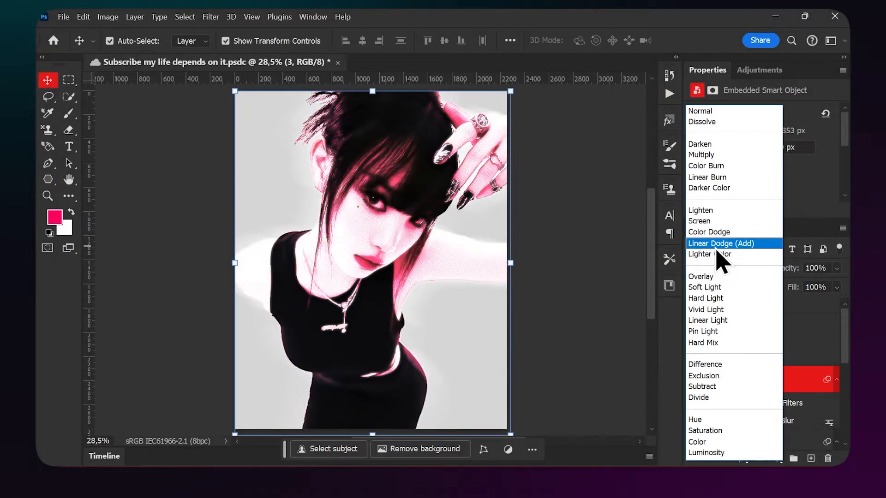
pyautogui.click(721, 243)
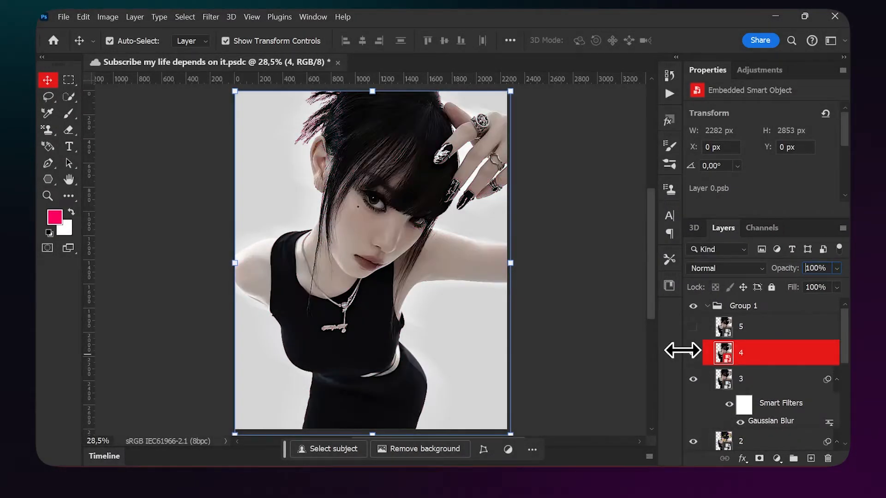
# Motion-blur layer 4, screen it over the portrait and add a Gradient Map above it.
pyautogui.click(210, 17)
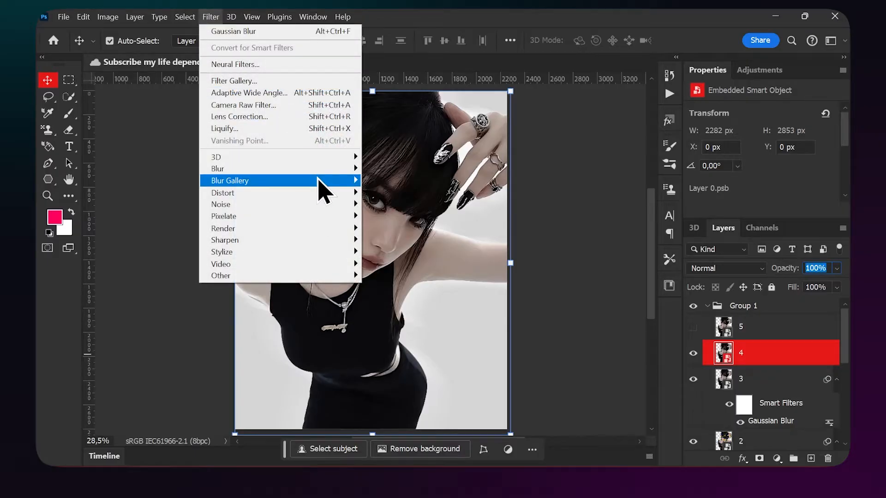
pyautogui.click(217, 169)
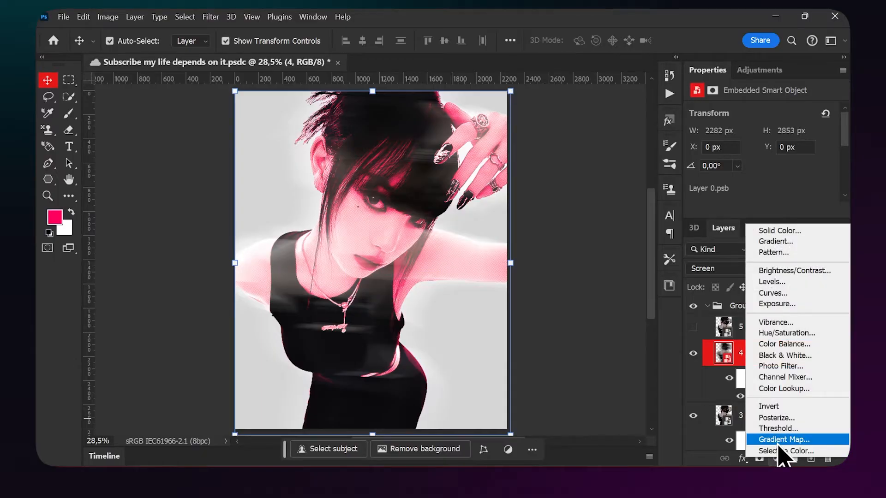
pyautogui.click(782, 440)
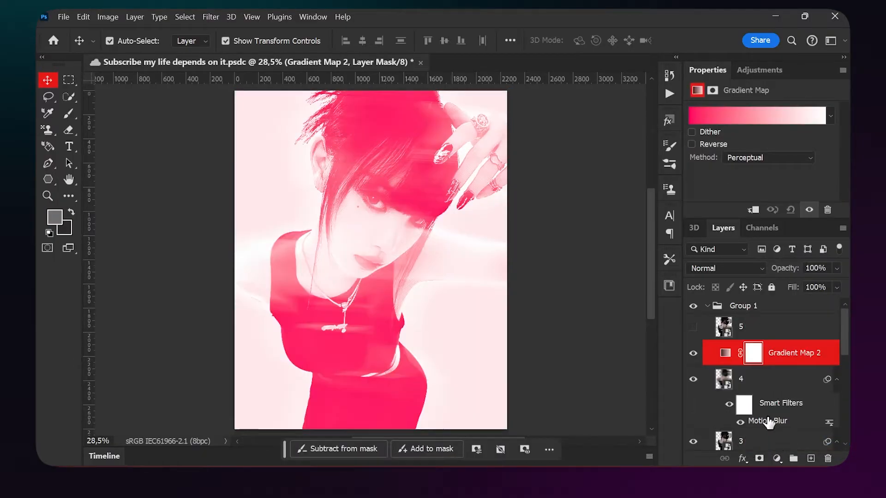
# Edit the gradient map's stops to black, blue and white.
pyautogui.click(759, 116)
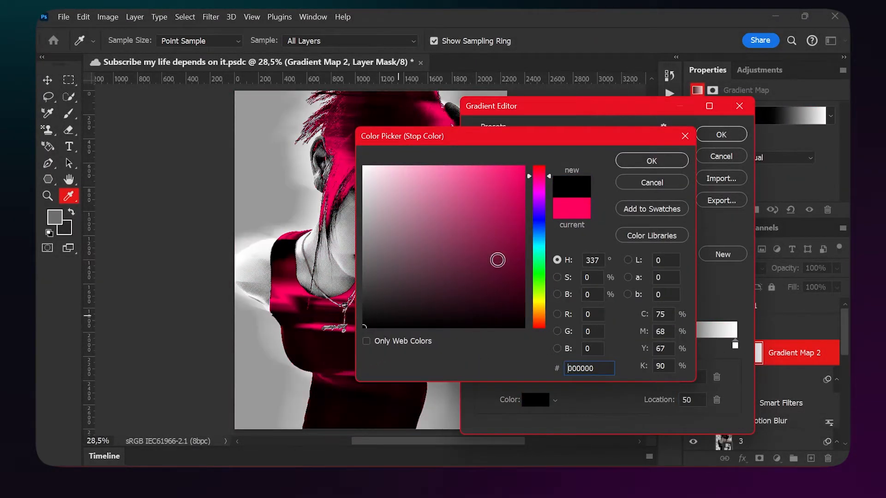
pyautogui.click(650, 160)
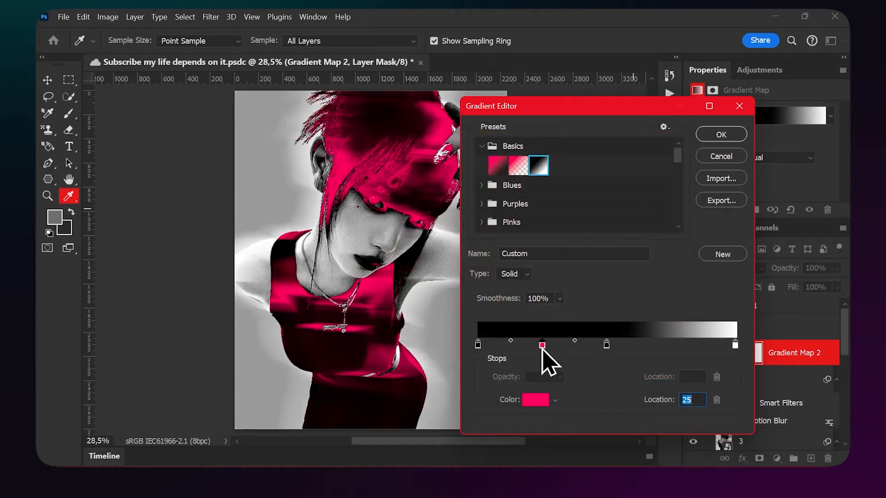
pyautogui.click(534, 400)
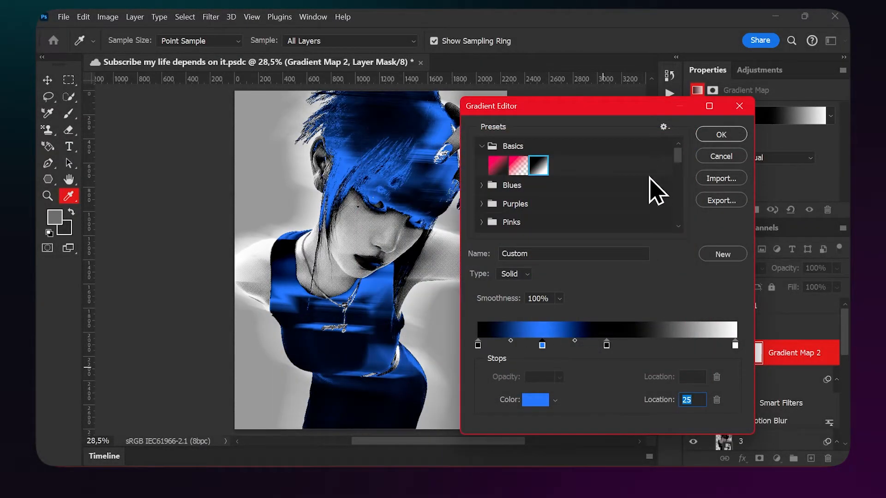
pyautogui.click(720, 134)
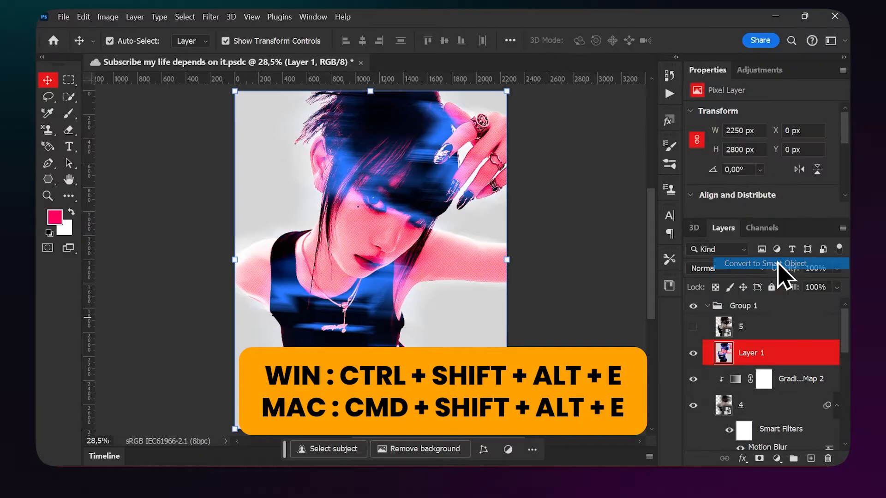
# Convert the merged stamp to a smart object with a Dot Halftone Pattern (Size 3, Contrast 15).
pyautogui.click(768, 263)
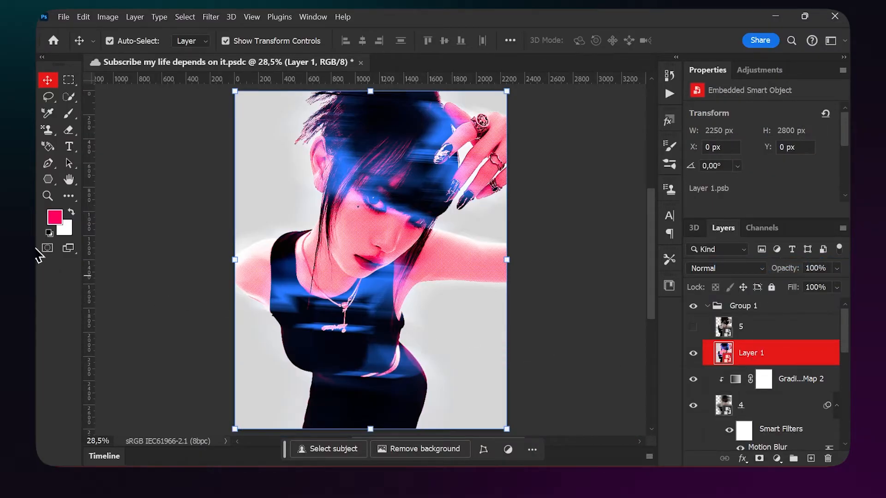
pyautogui.moveTo(65, 249)
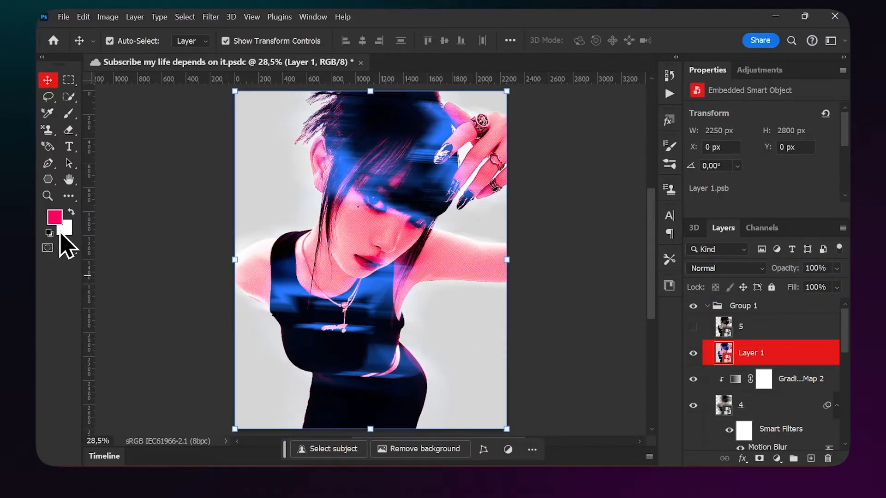
pyautogui.click(211, 17)
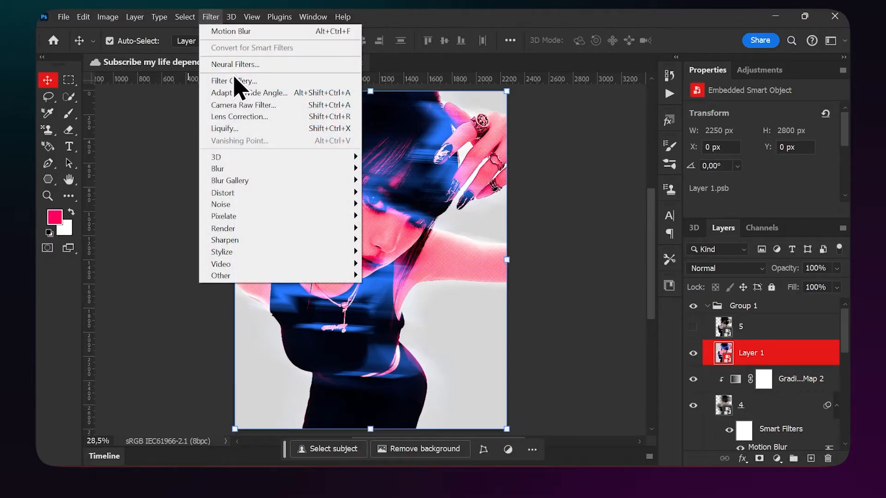
pyautogui.click(233, 81)
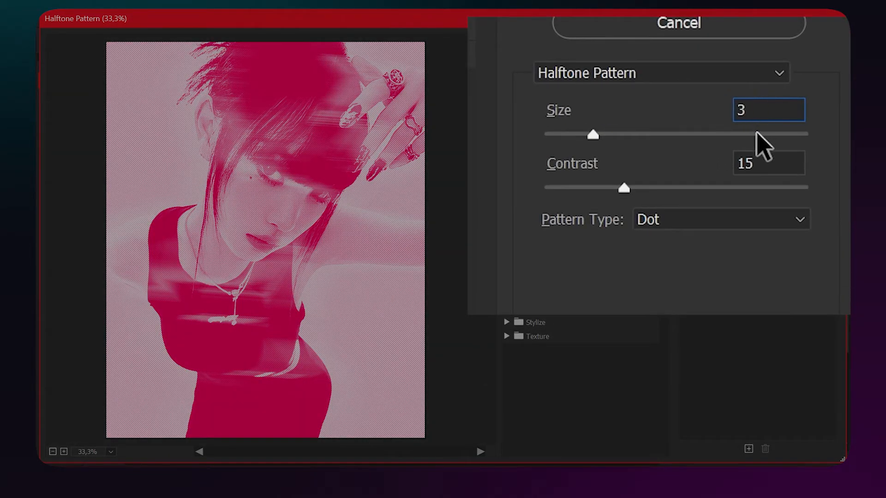
pyautogui.click(768, 163)
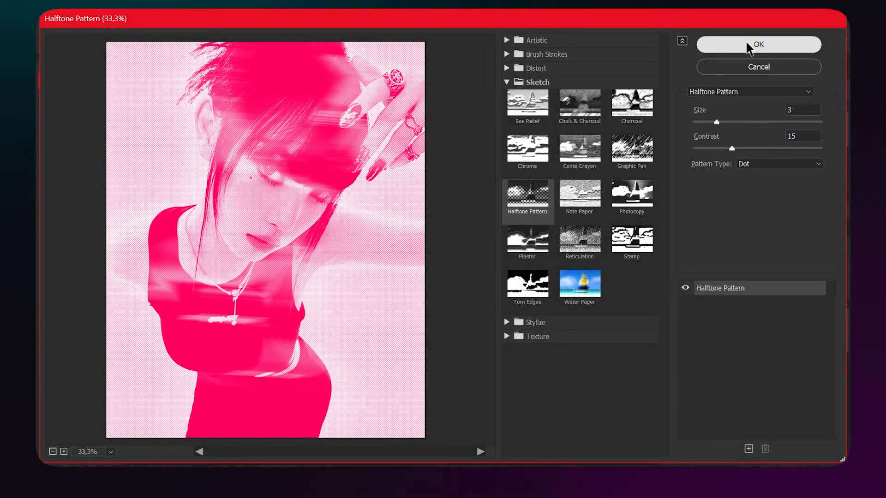
pyautogui.click(758, 45)
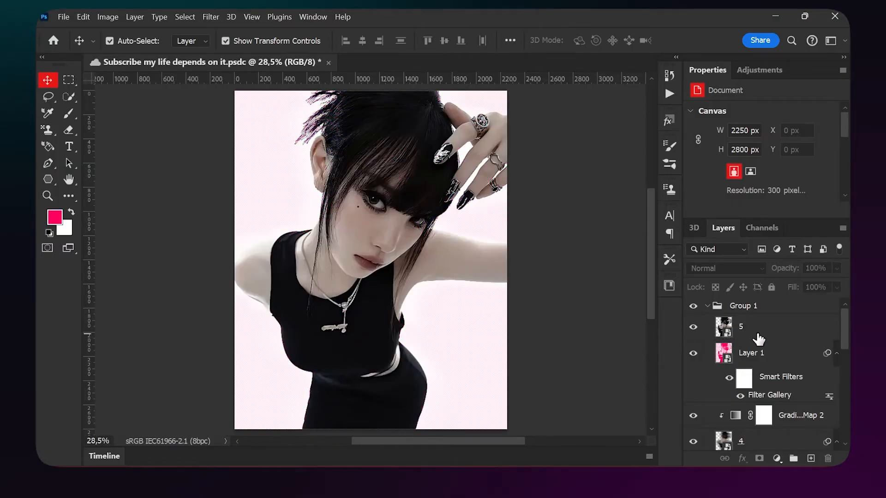
# Apply a strong Motion Blur smart filter to layer 5.
pyautogui.click(211, 16)
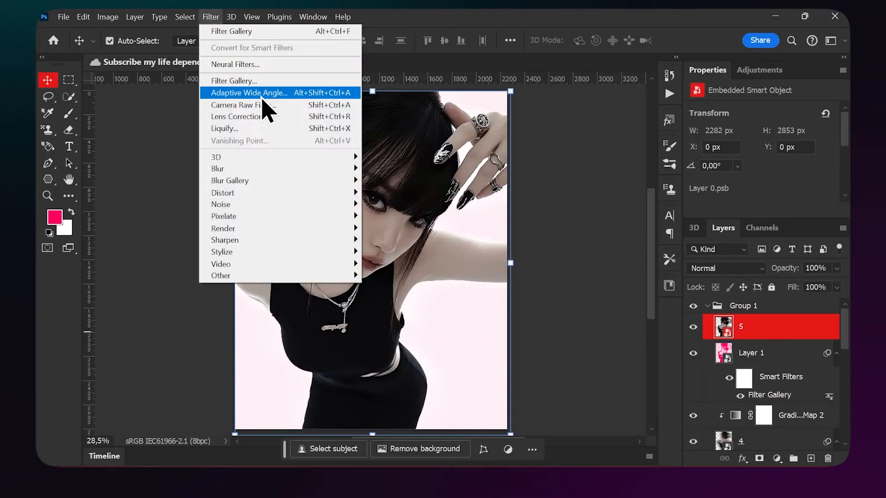
pyautogui.moveTo(229, 169)
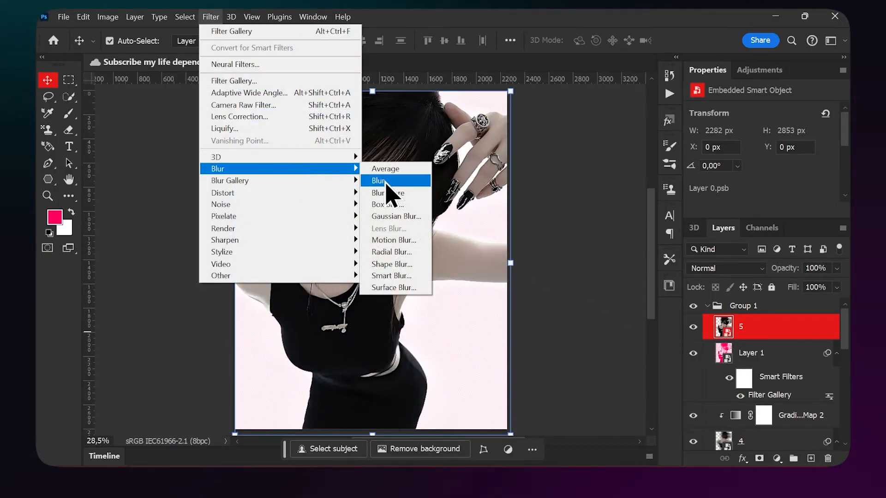
pyautogui.click(393, 239)
pyautogui.write('2')
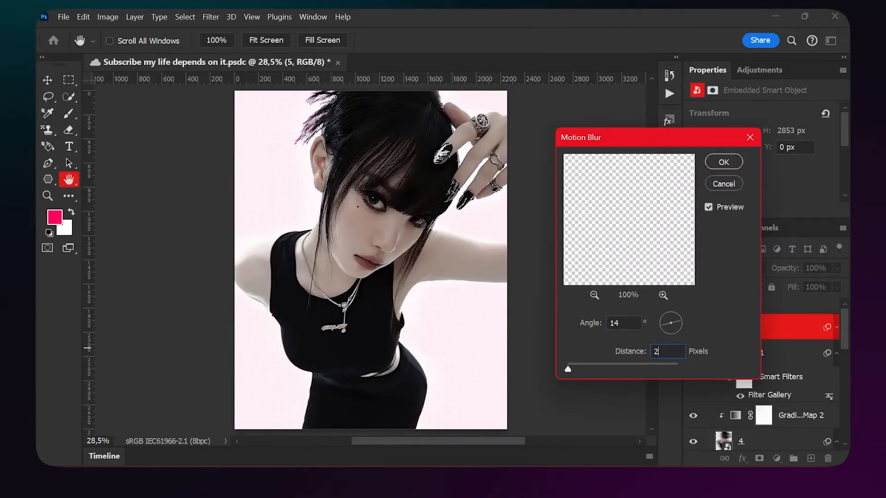
pyautogui.click(724, 162)
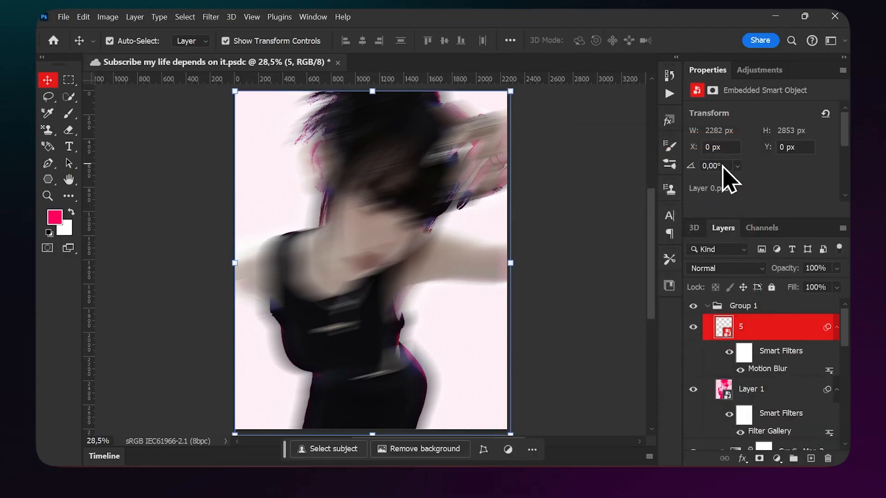